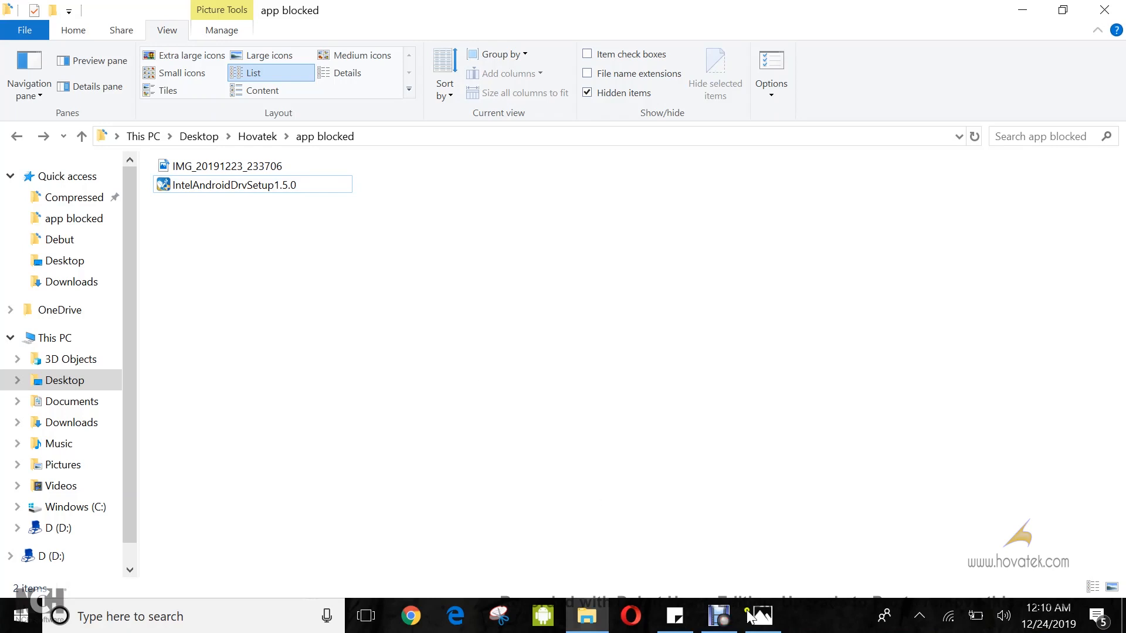
# Attempt to launch IntelAndroidDrvSetup1.5.0 directly, hitting the 'app blocked' error, and inspect its file actions
pyautogui.doubleClick(225, 165)
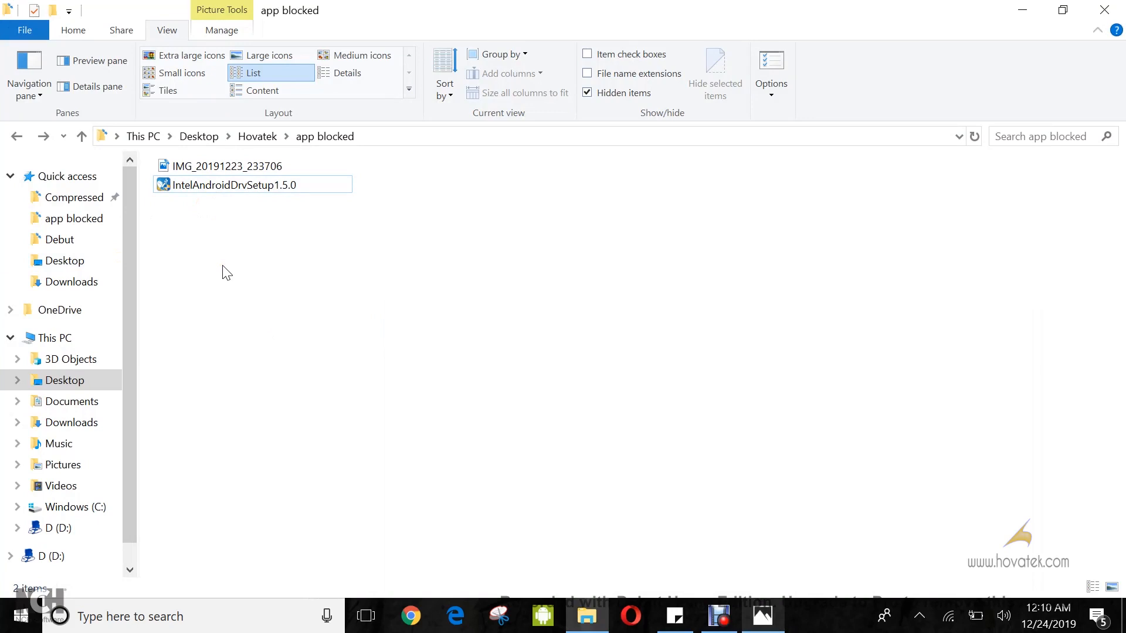
pyautogui.click(231, 184)
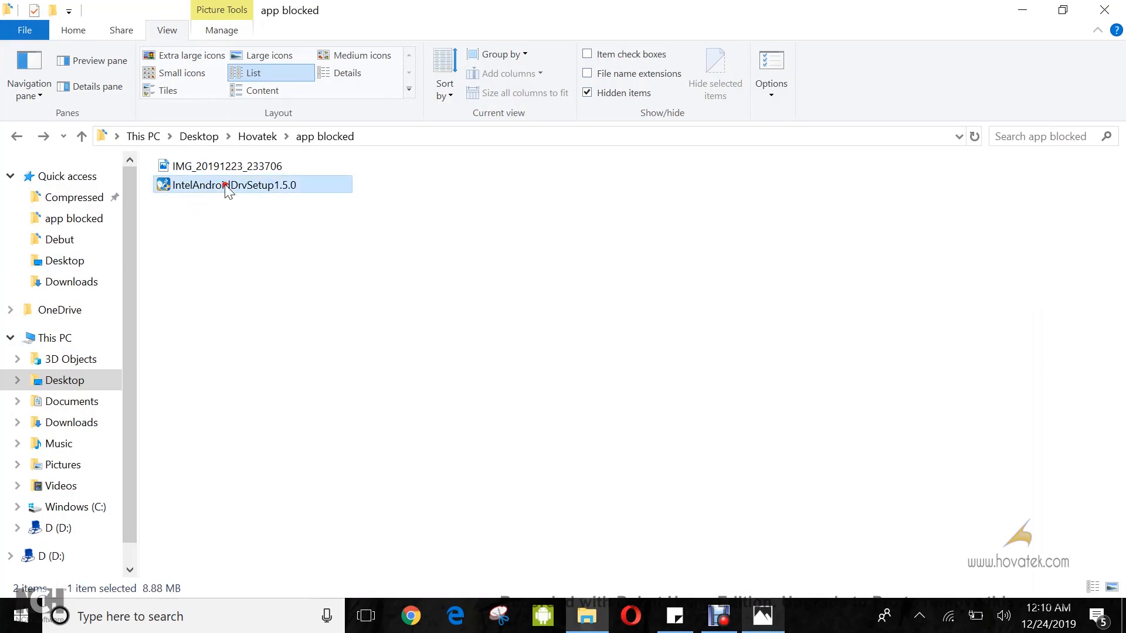
pyautogui.click(234, 186)
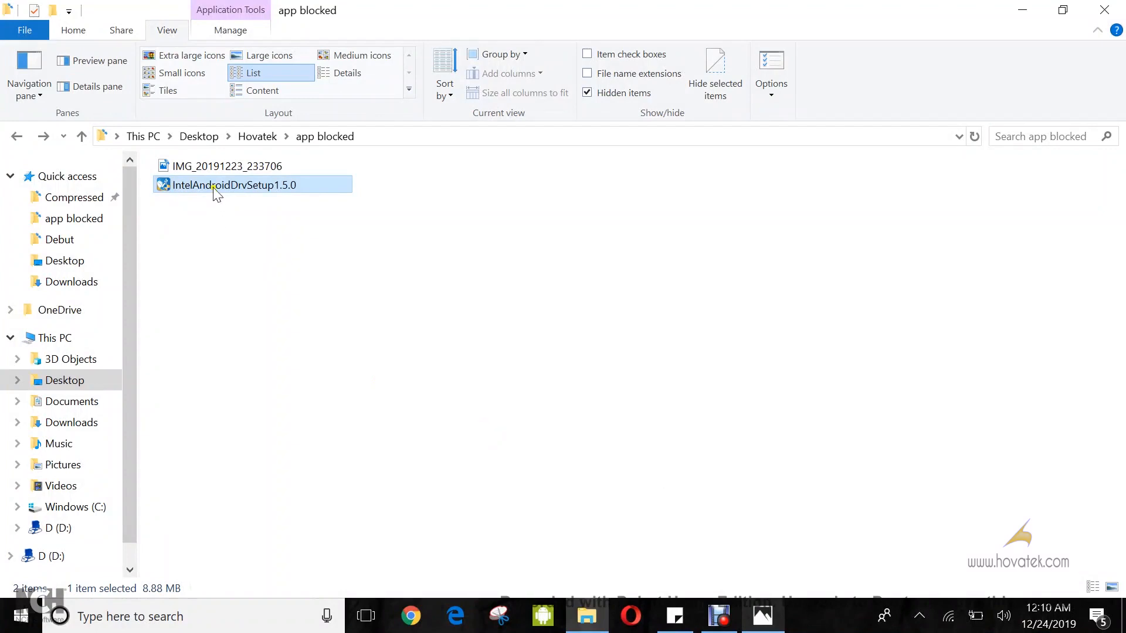
pyautogui.rightClick(234, 185)
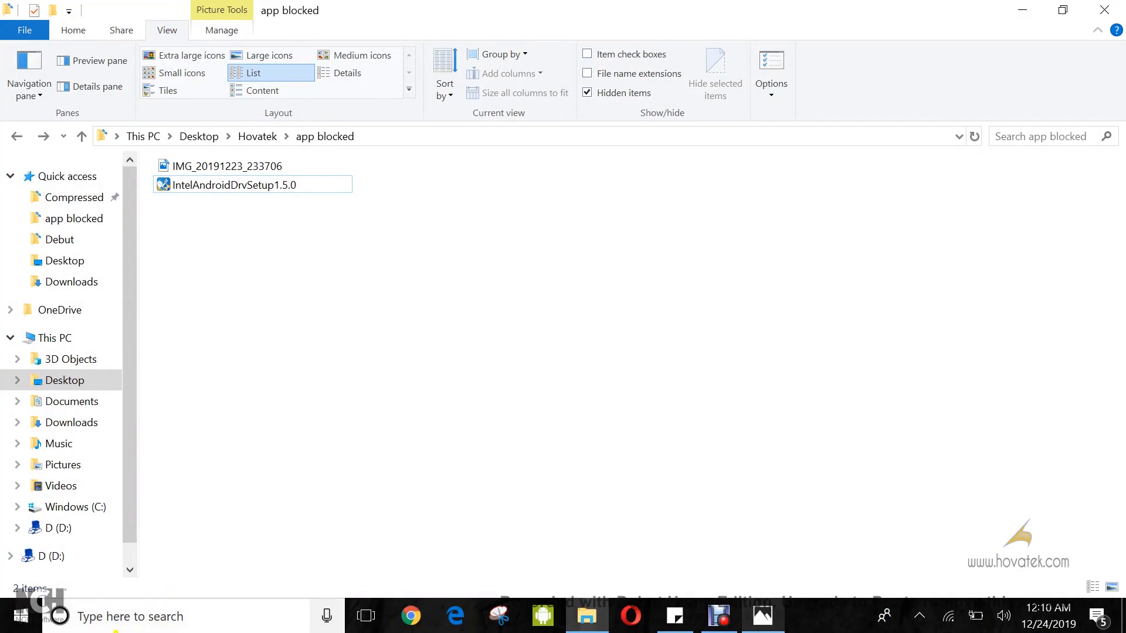
# Search Start for cmd and launch Command Prompt with Run as administrator
pyautogui.click(9, 616)
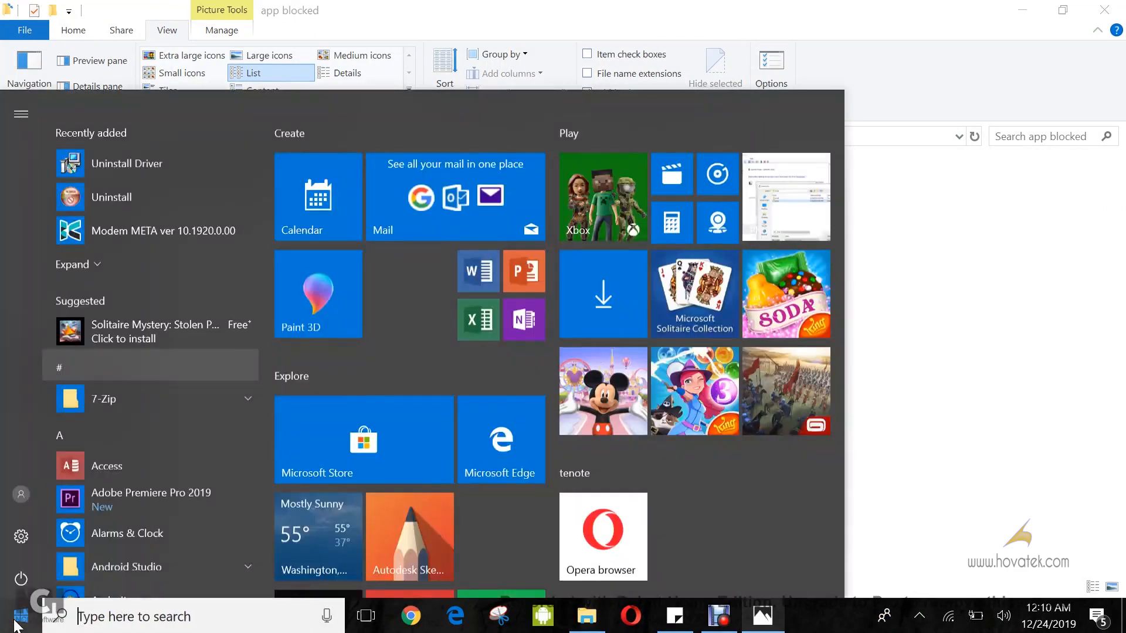
pyautogui.write('cmd')
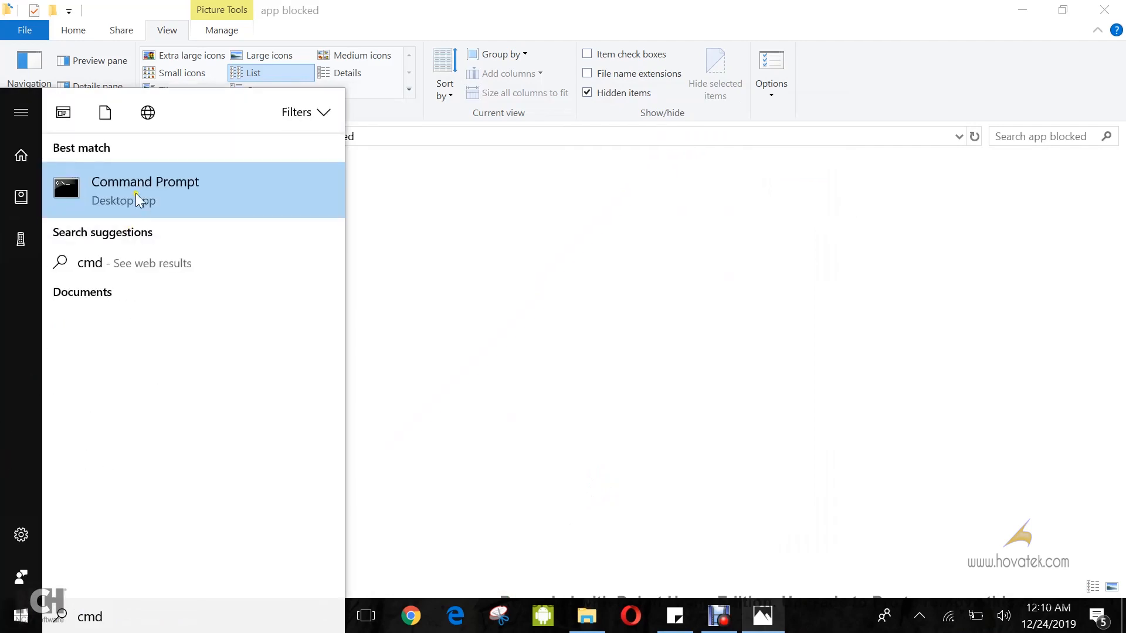
pyautogui.rightClick(144, 182)
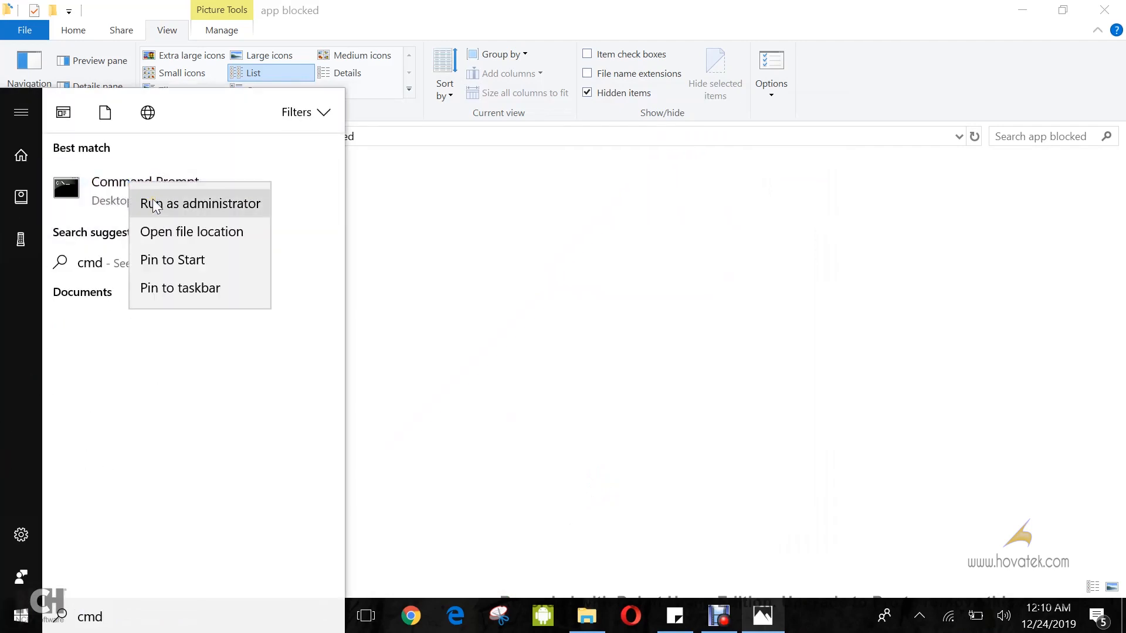
pyautogui.click(199, 202)
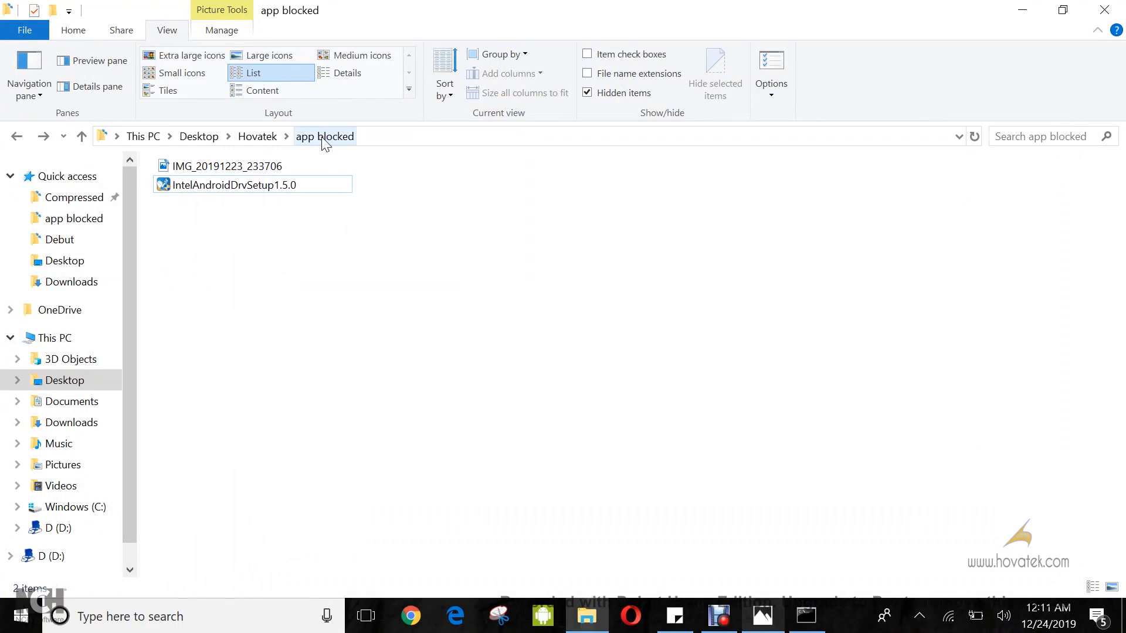
# cd into the pasted app blocked folder path, run IntelAndroidDrvSetup1.5.0.exe and advance the wizard to the license agreement
pyautogui.rightClick(324, 136)
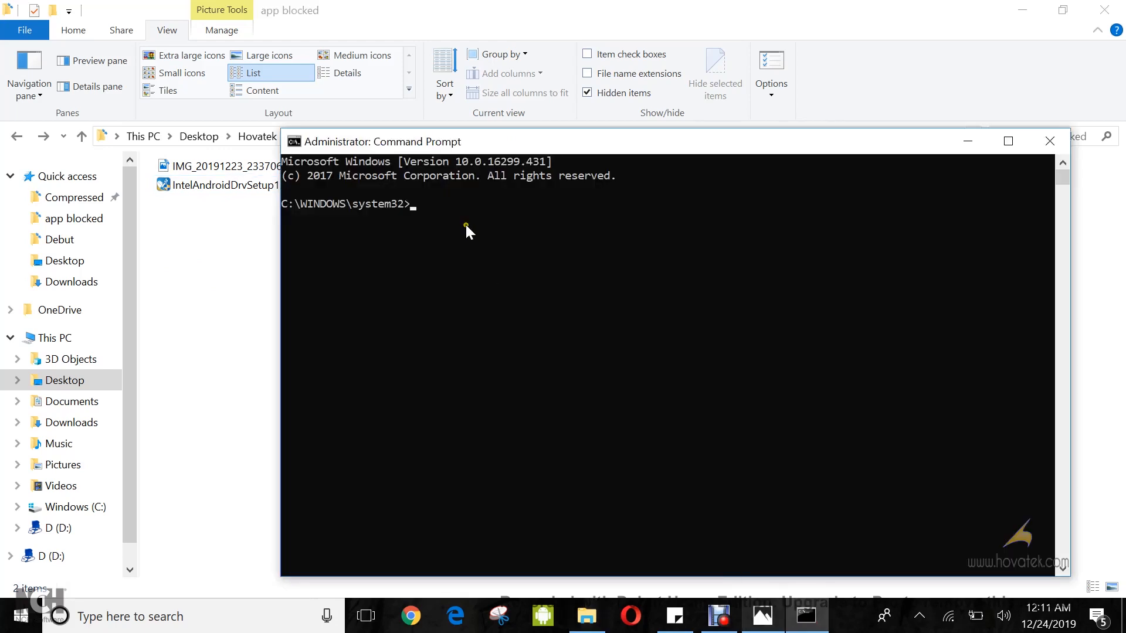
pyautogui.write('cd')
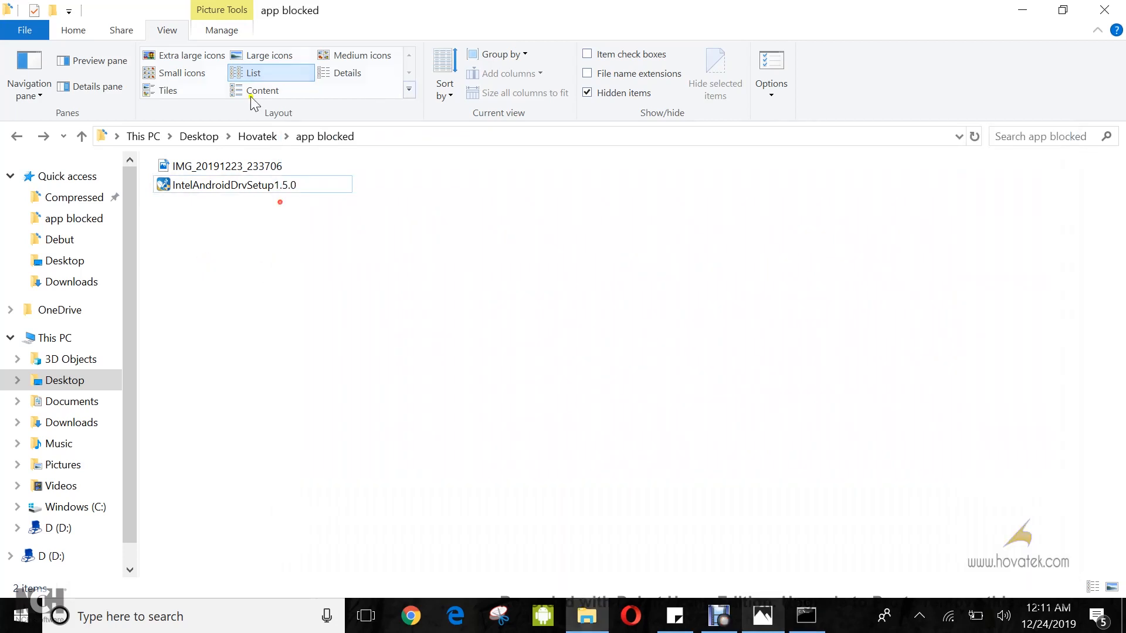
pyautogui.rightClick(253, 184)
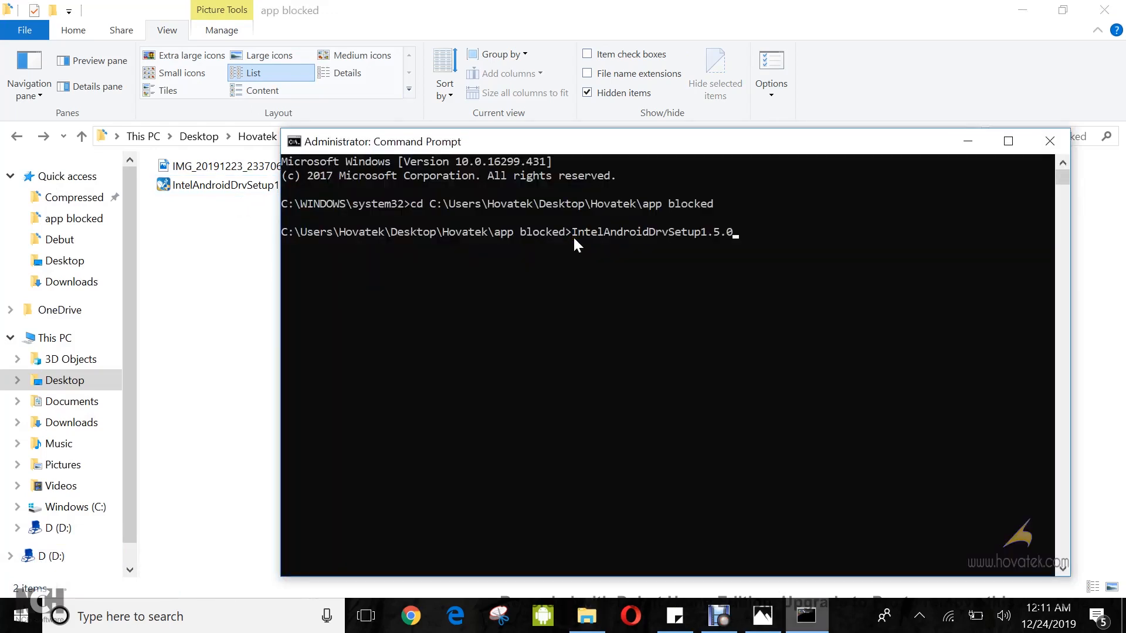
pyautogui.write('.exe')
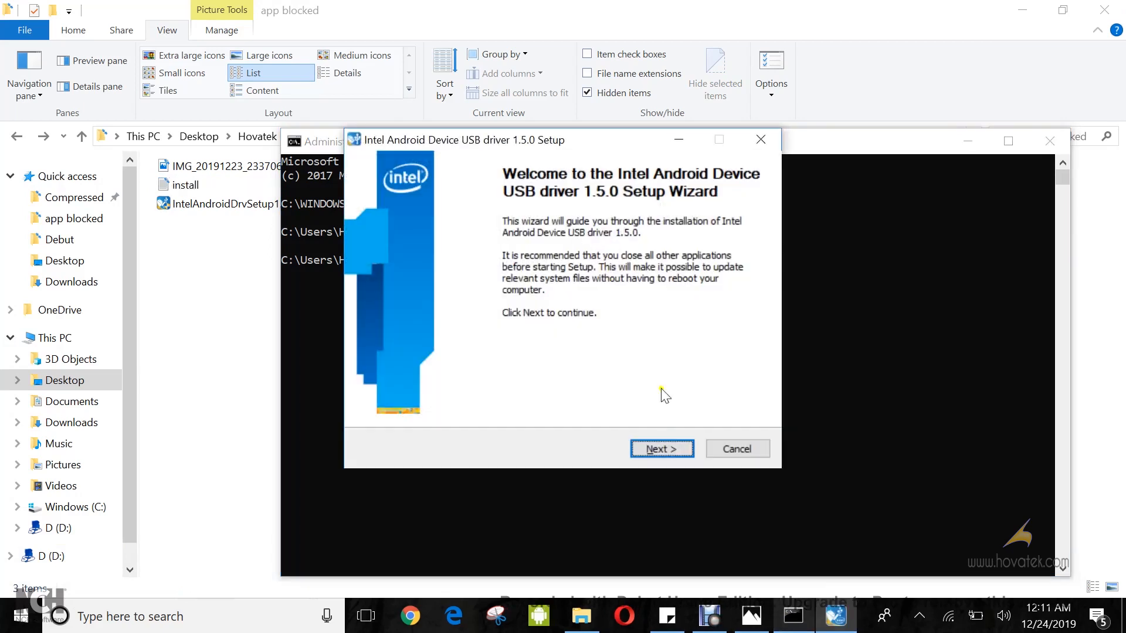
pyautogui.click(660, 448)
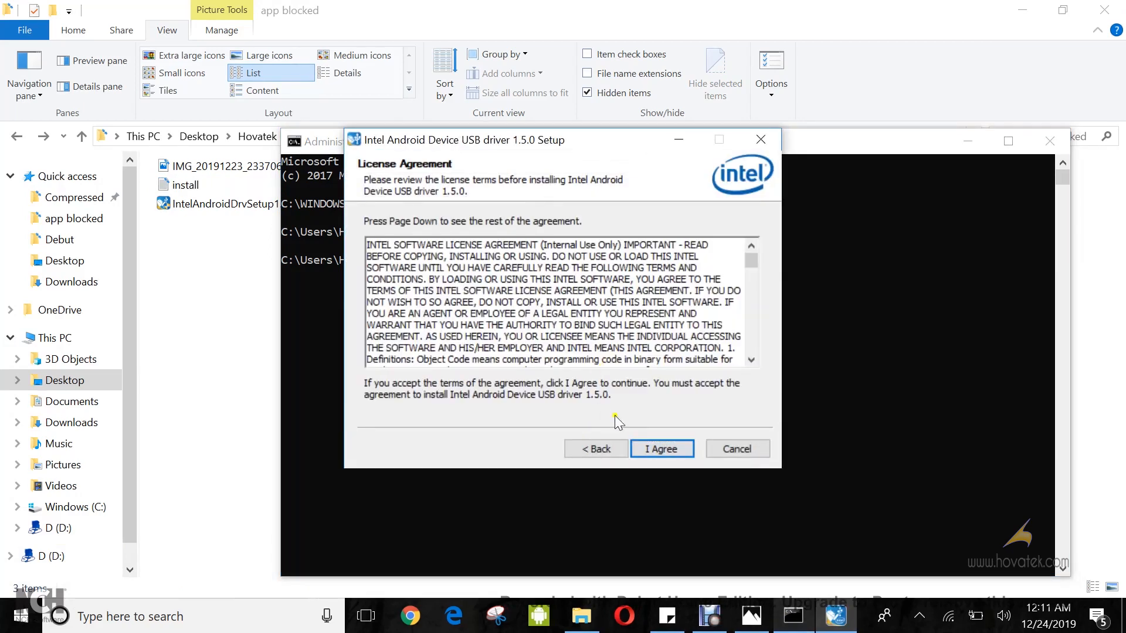